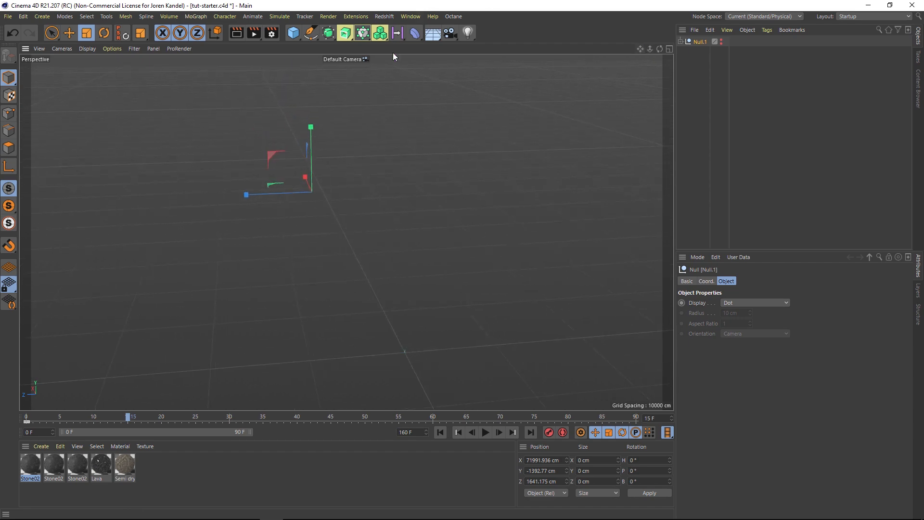
Add a Landscape object with 500 width and depth segments
{"action": "left_click", "coordinate": [291, 33]}
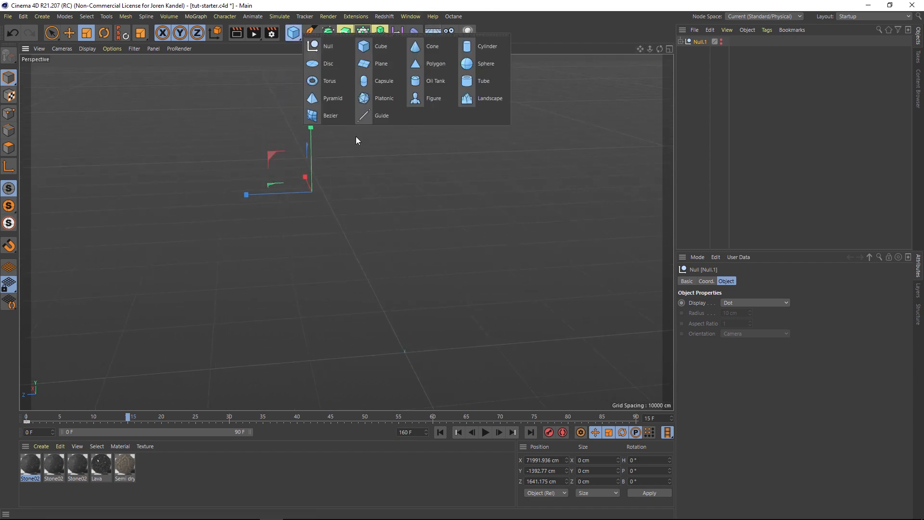
{"action": "left_click", "coordinate": [490, 98]}
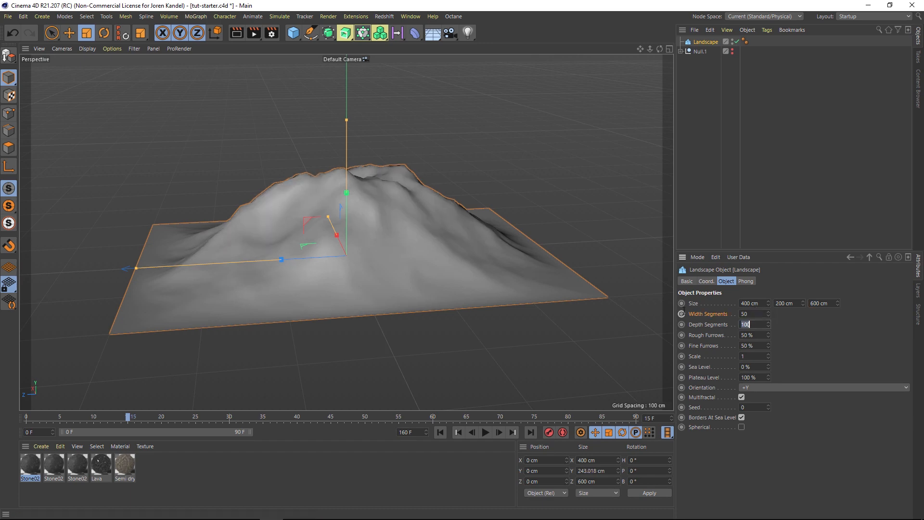
{"action": "type", "text": "500"}
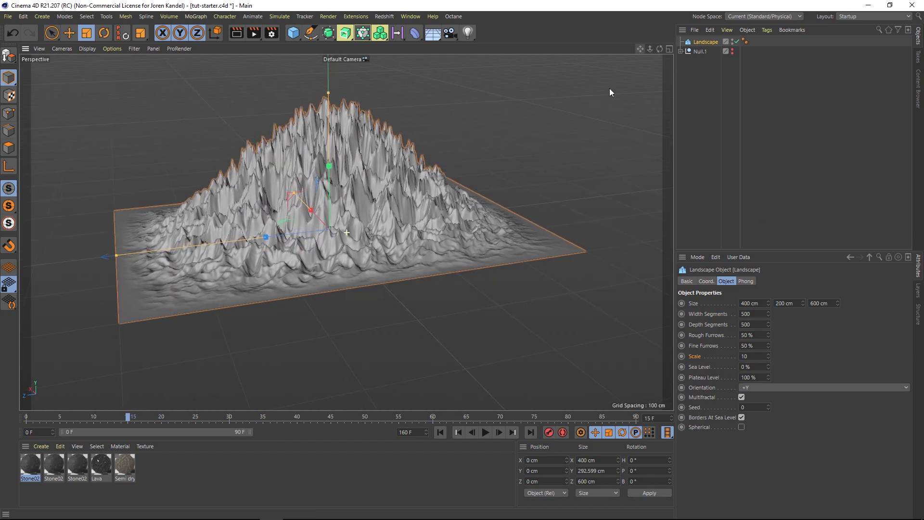
Flip the landscape orientation to -Y and stretch its Z size to 50000 cm
{"action": "left_click", "coordinate": [824, 387]}
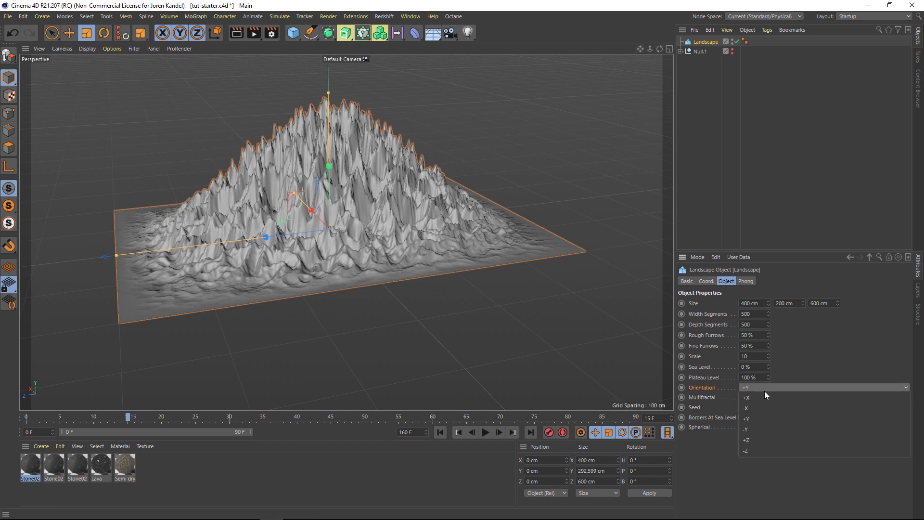
{"action": "left_click", "coordinate": [746, 428]}
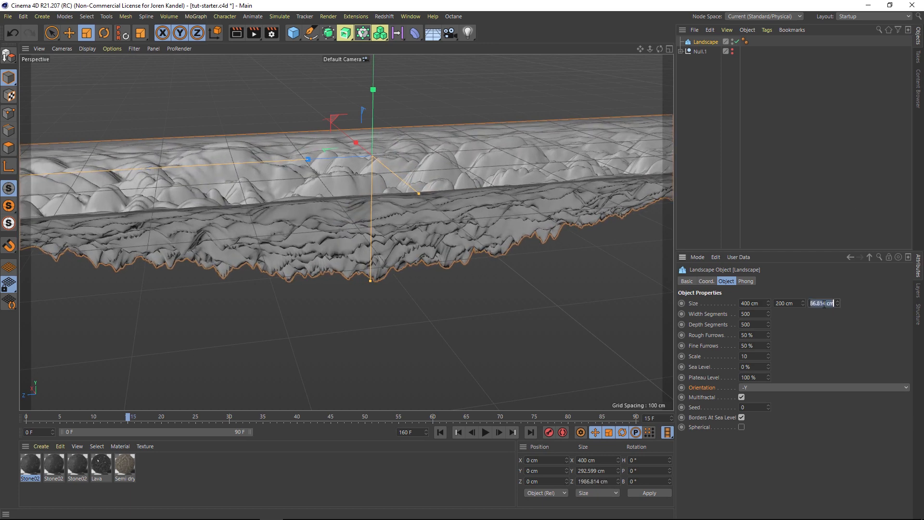
{"action": "type", "text": "50000 cm"}
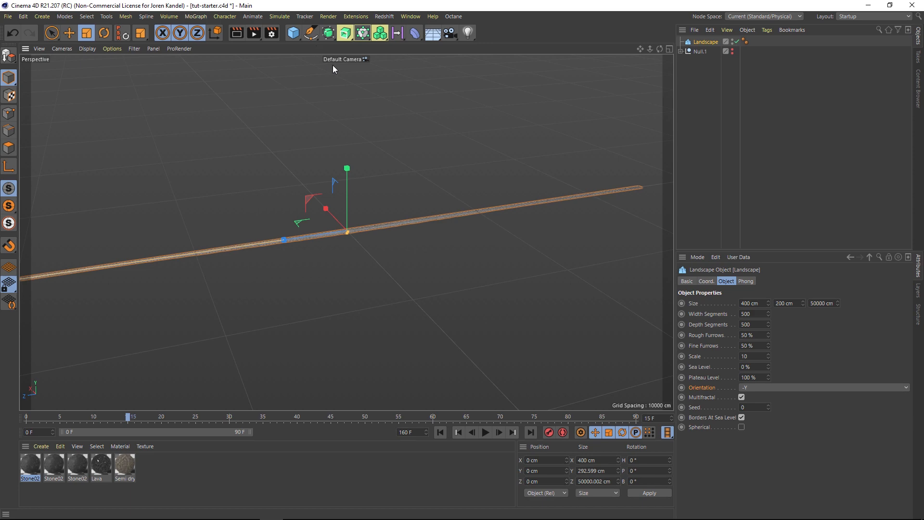
Add a Rectangle spline 50000 cm by 400 cm with 200 cm corner rounding
{"action": "left_click", "coordinate": [308, 33]}
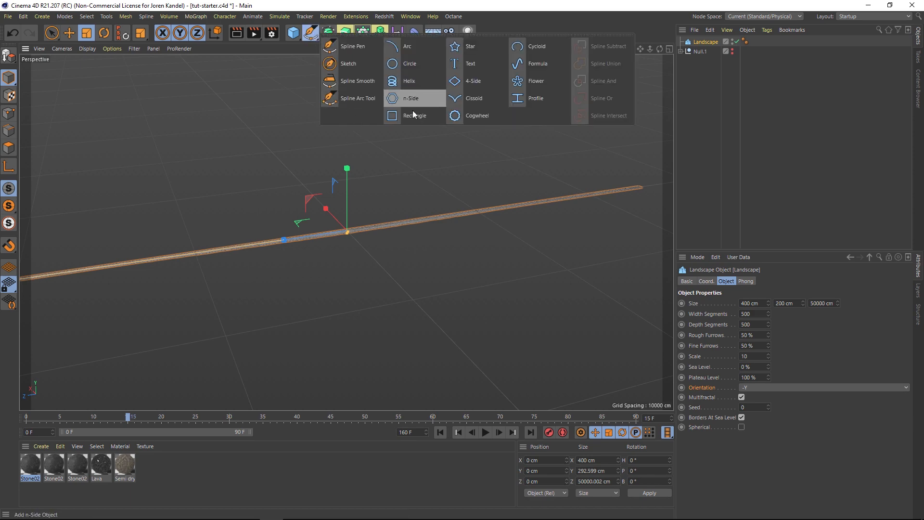
{"action": "left_click", "coordinate": [412, 116]}
{"action": "type", "text": "50000"}
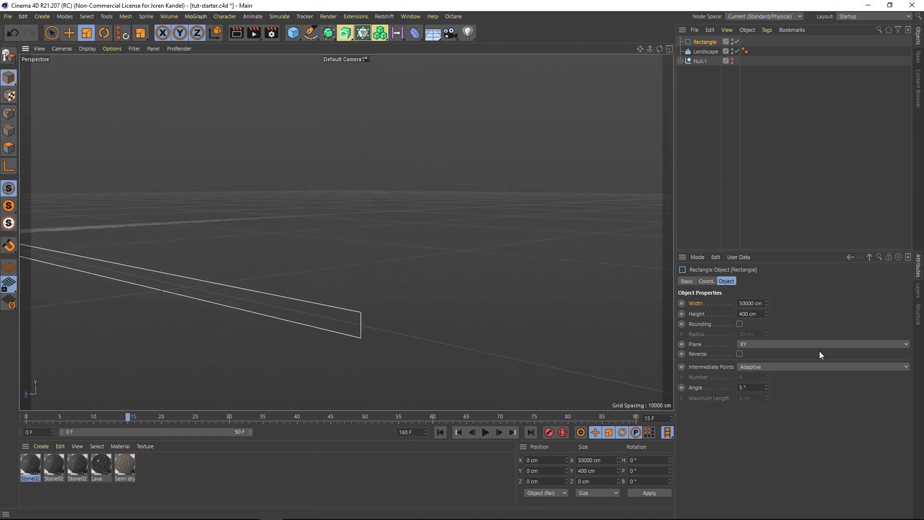
{"action": "left_click", "coordinate": [739, 324]}
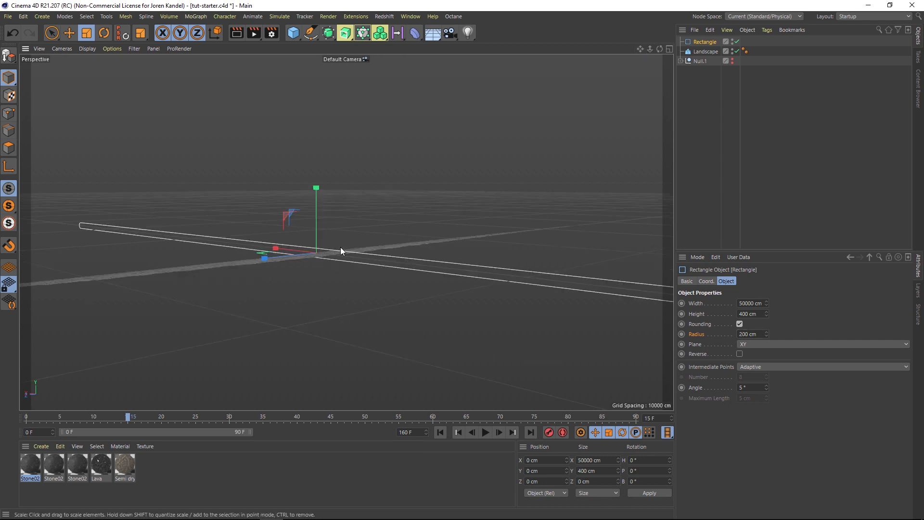
{"action": "mouse_move", "coordinate": [225, 270]}
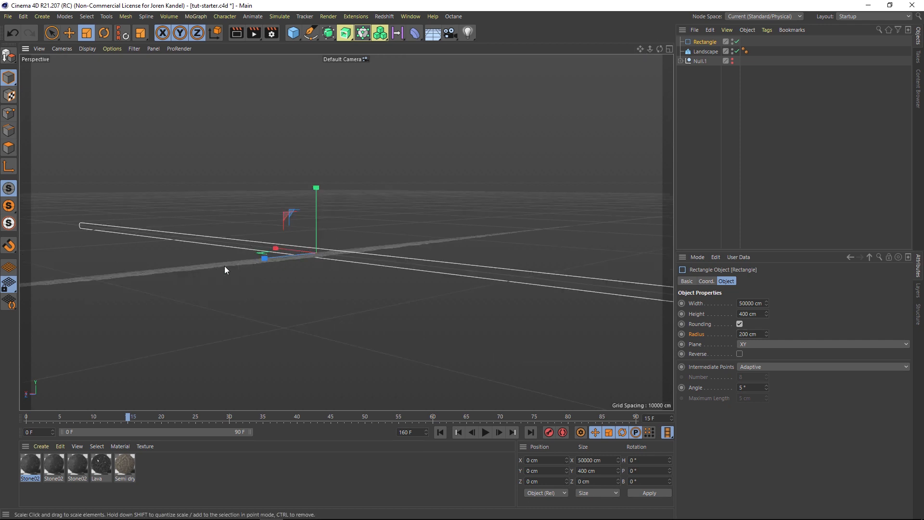
{"action": "mouse_move", "coordinate": [406, 267]}
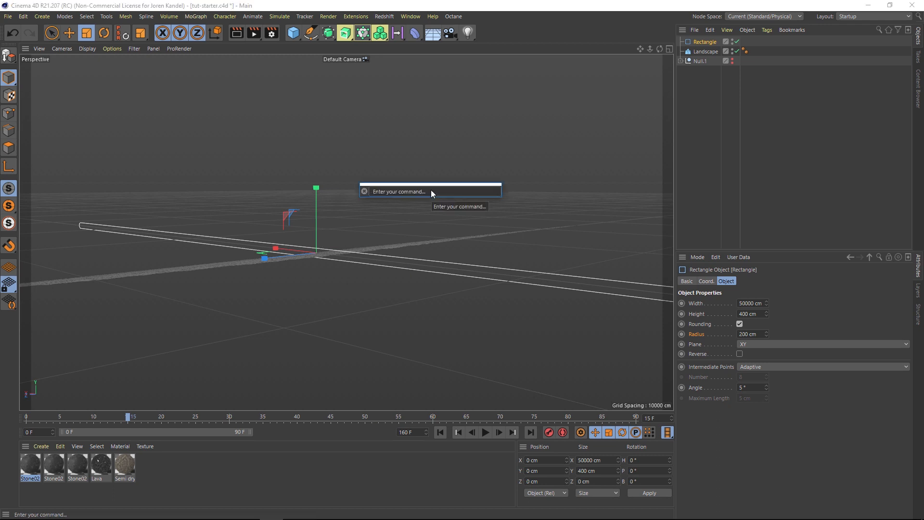
Add a Spline Wrap deformer via Commander and parent it under the Landscape
{"action": "type", "text": "spline wr"}
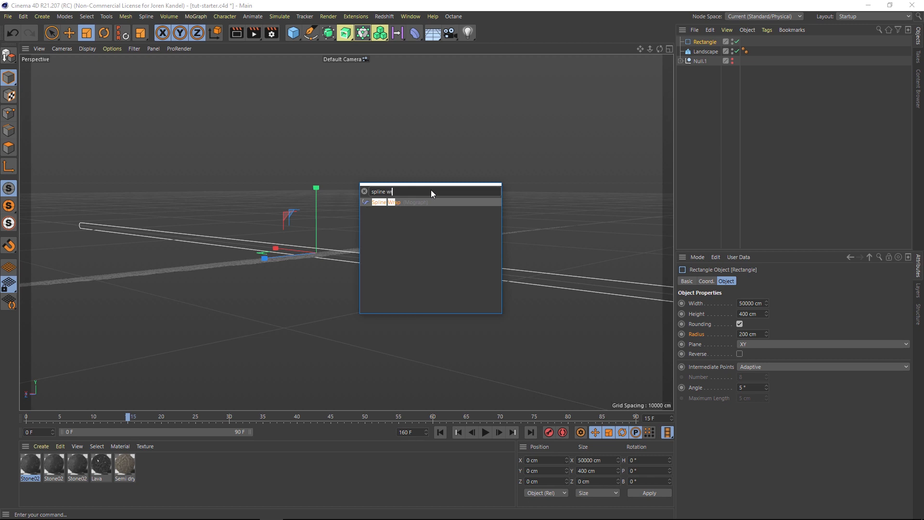
{"action": "left_click", "coordinate": [385, 202]}
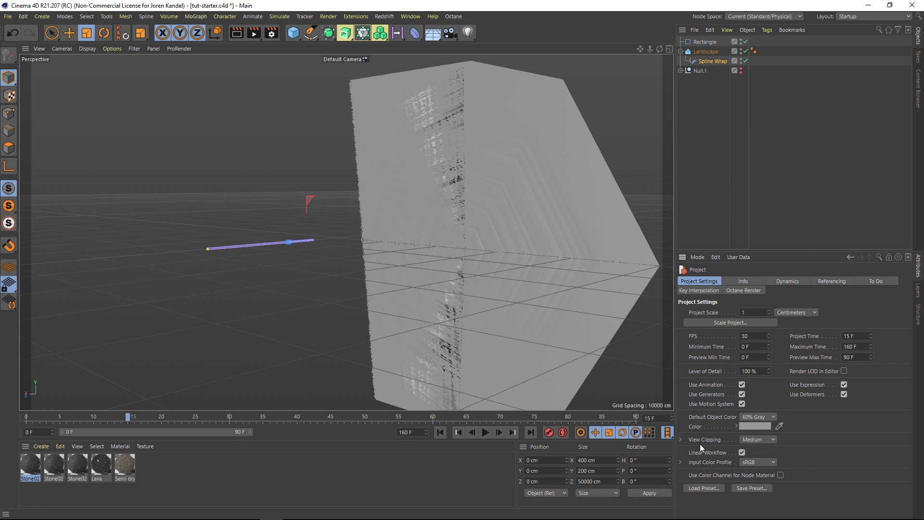
Change the project's View Clipping from Medium to Large
{"action": "left_click", "coordinate": [759, 439]}
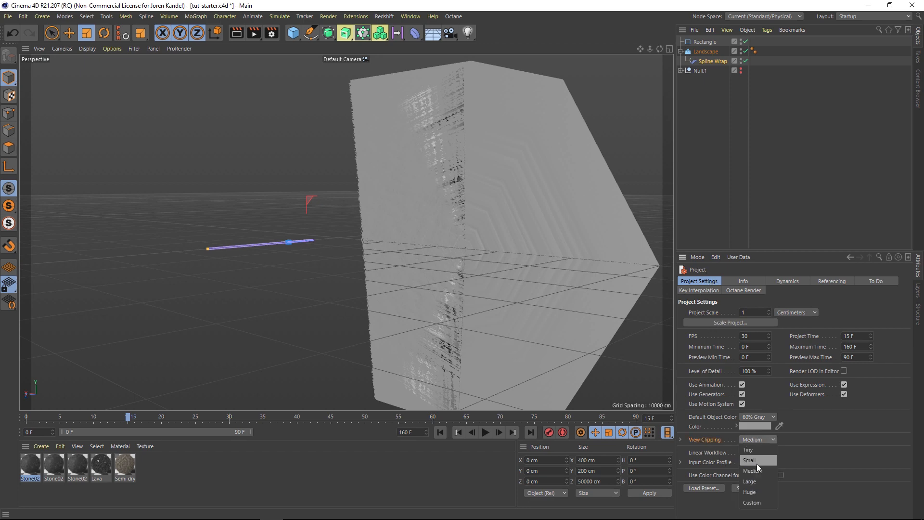
{"action": "left_click", "coordinate": [755, 482]}
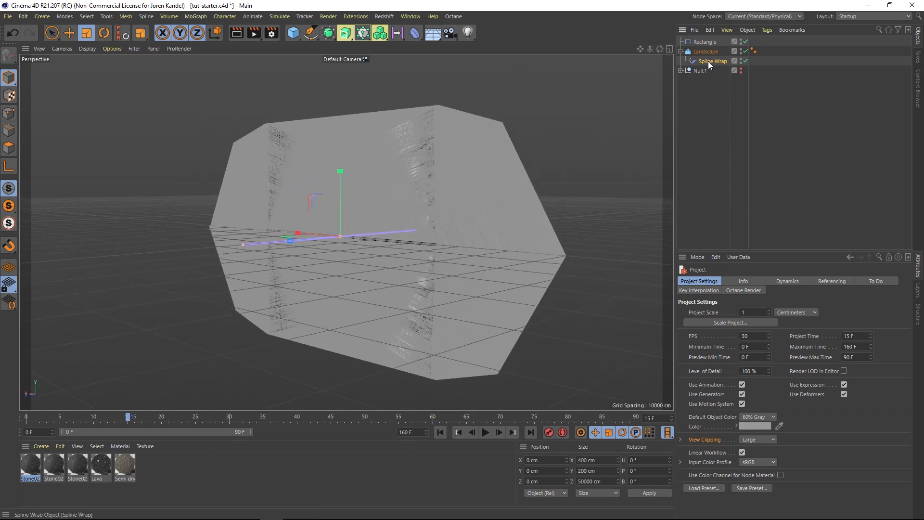
Set the Spline Wrap's R.B rotation to -90° so the landscape lies flat along the spline
{"action": "left_click", "coordinate": [714, 62]}
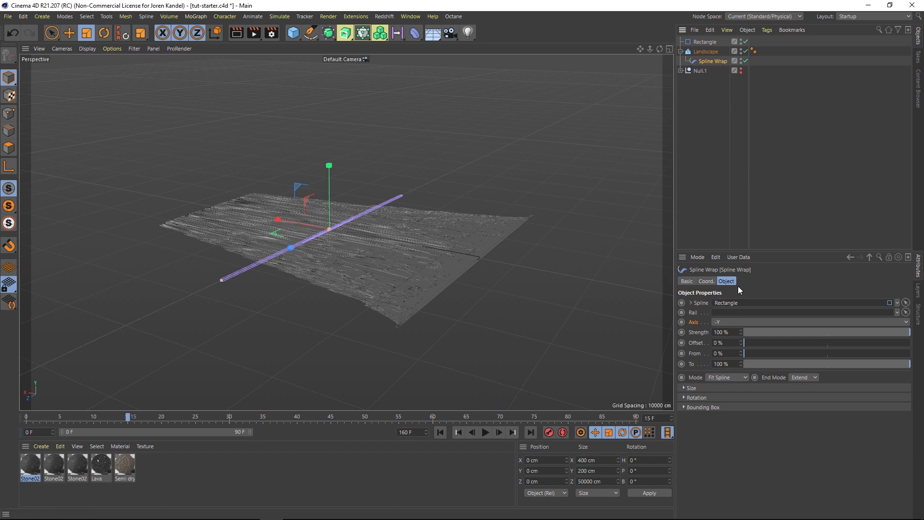
{"action": "left_click", "coordinate": [706, 281]}
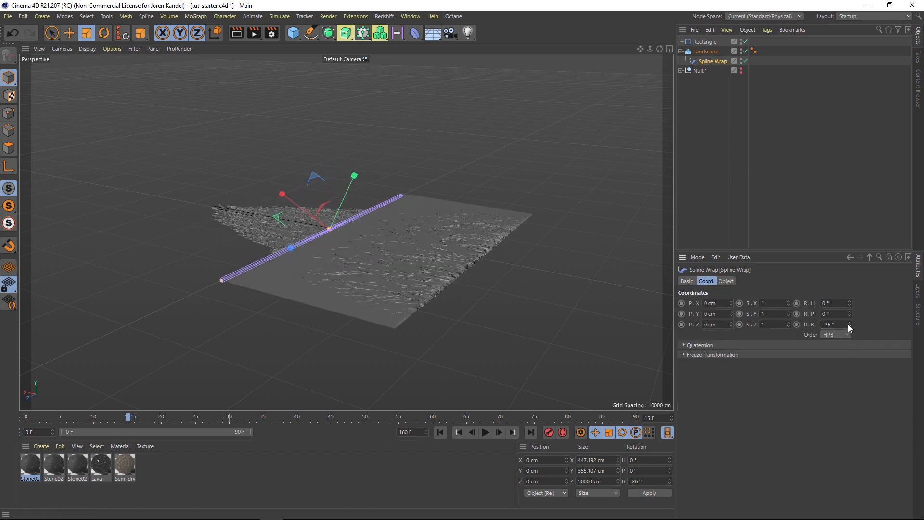
{"action": "left_click", "coordinate": [832, 324]}
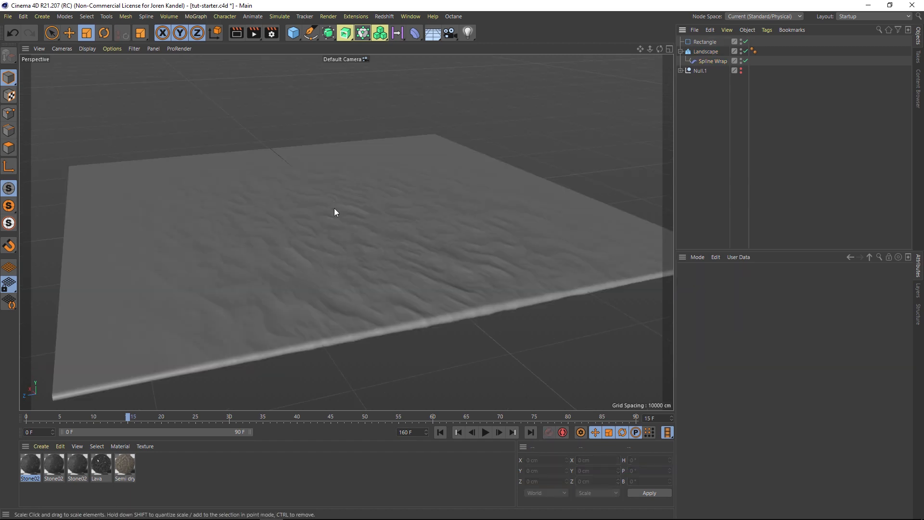
{"action": "left_click", "coordinate": [707, 51]}
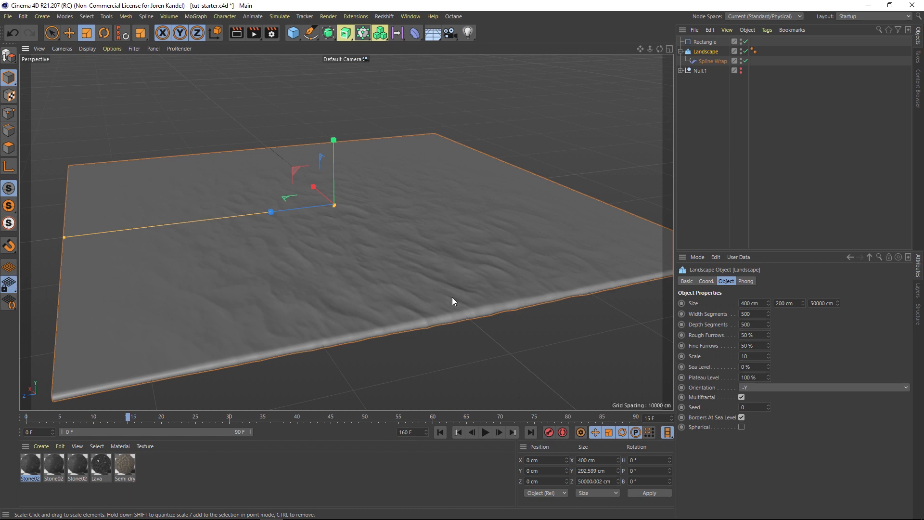
Slide the Spline Wrap Offset back and forth to move the landscape along the loop
{"action": "left_click", "coordinate": [713, 62]}
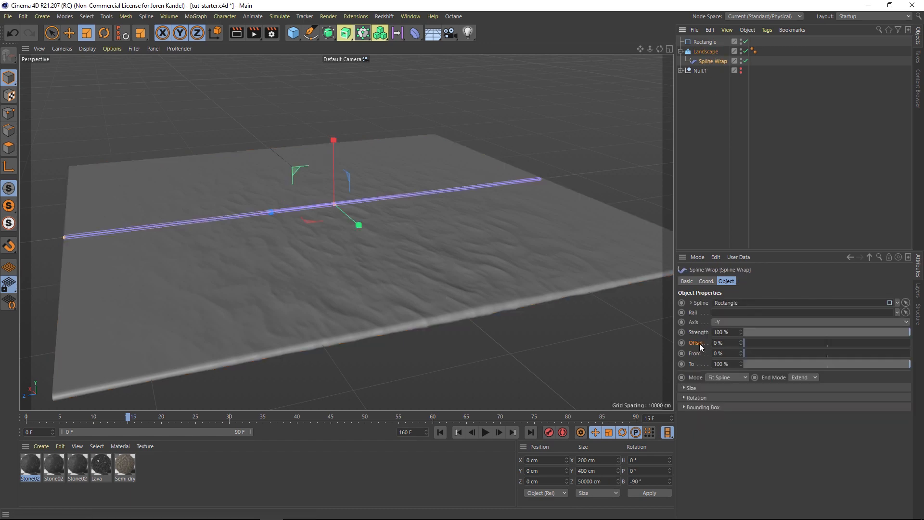
{"action": "mouse_move", "coordinate": [770, 344]}
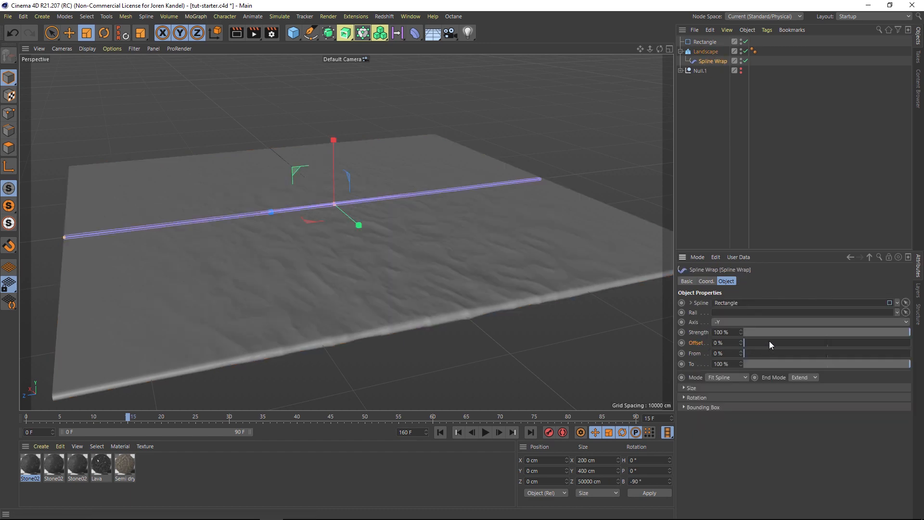
{"action": "left_click_drag", "start_coordinate": [744, 342], "coordinate": [822, 343]}
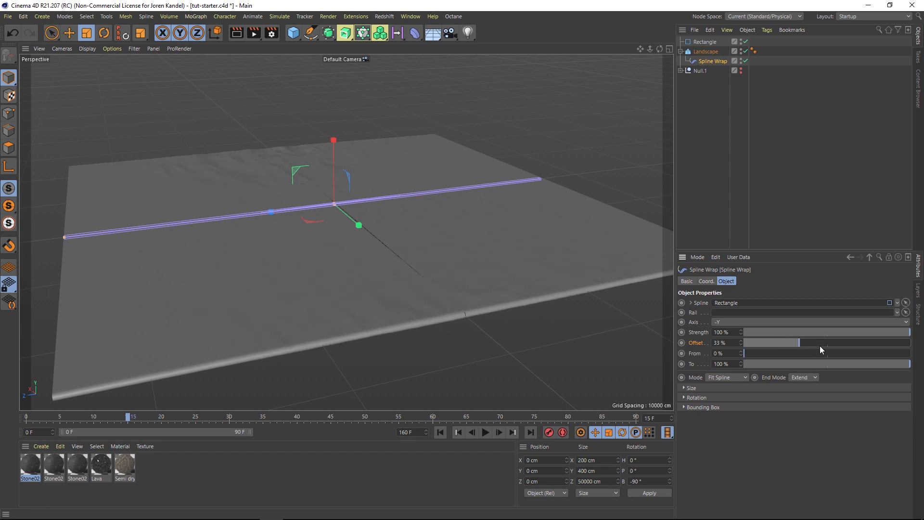
{"action": "left_click_drag", "start_coordinate": [783, 343], "coordinate": [839, 343]}
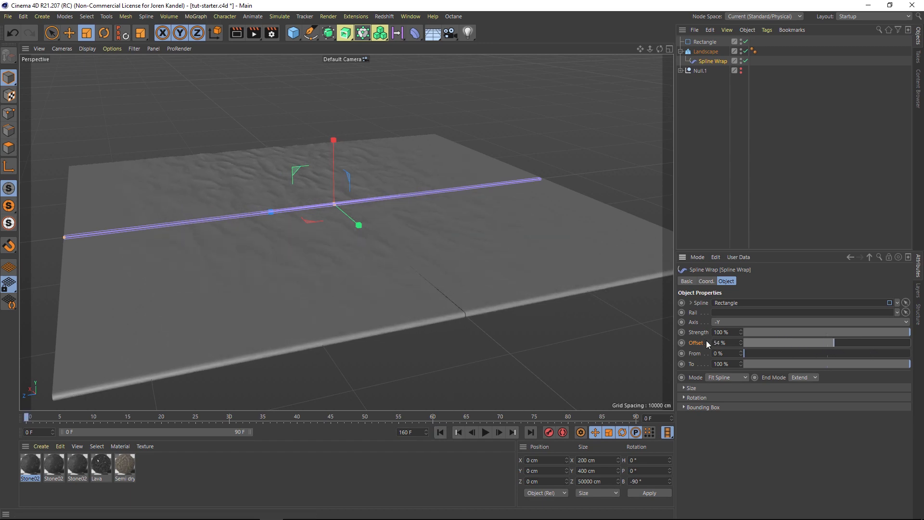
{"action": "left_click_drag", "start_coordinate": [789, 343], "coordinate": [744, 343]}
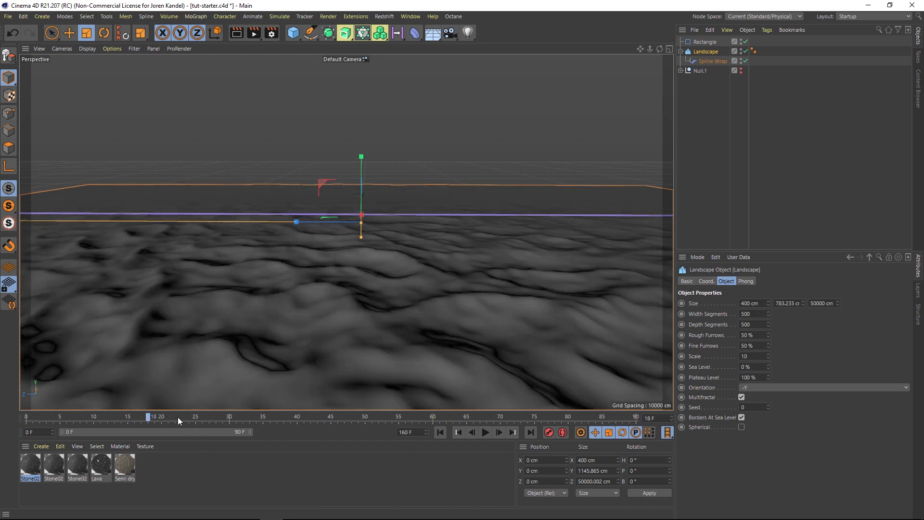
Scrub the timeline to preview the ridged terrain travelling along the loop
{"action": "left_click_drag", "start_coordinate": [153, 415], "coordinate": [256, 416]}
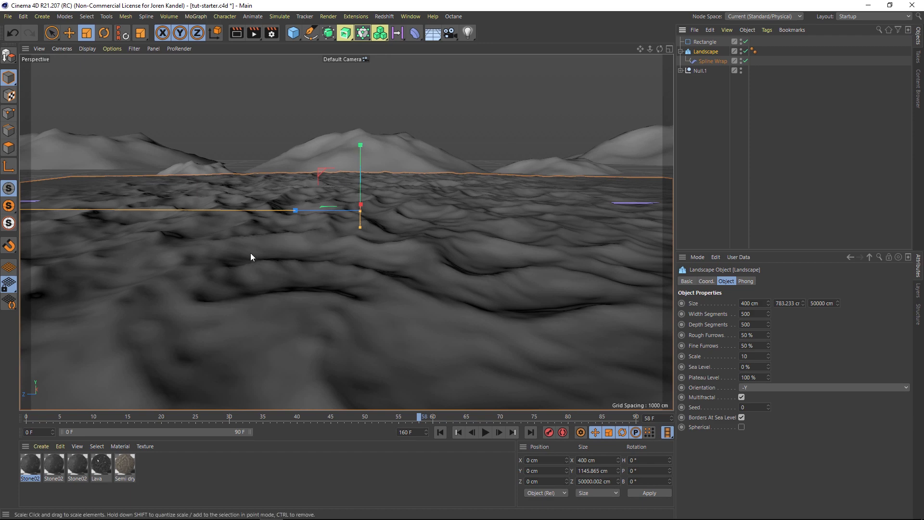
{"action": "left_click", "coordinate": [256, 416]}
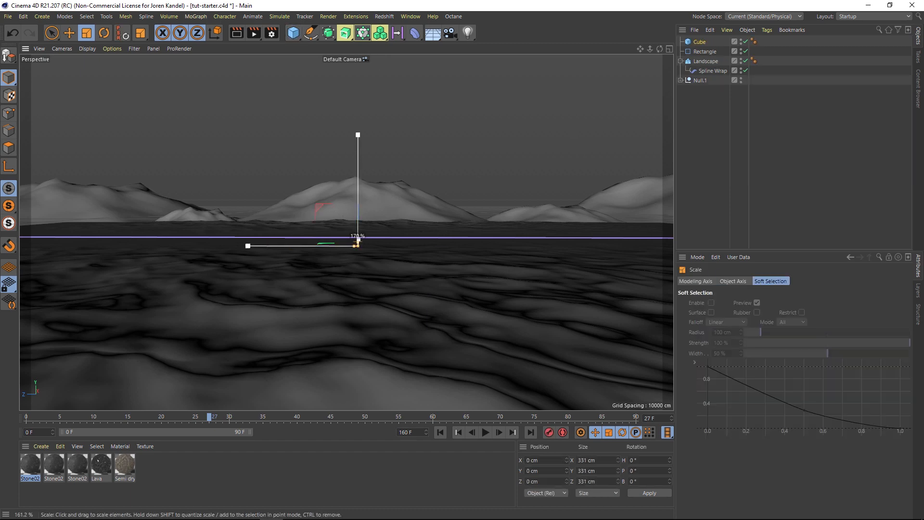
Reposition and scale the cube before placing it in a Cloner
{"action": "left_click", "coordinate": [67, 34]}
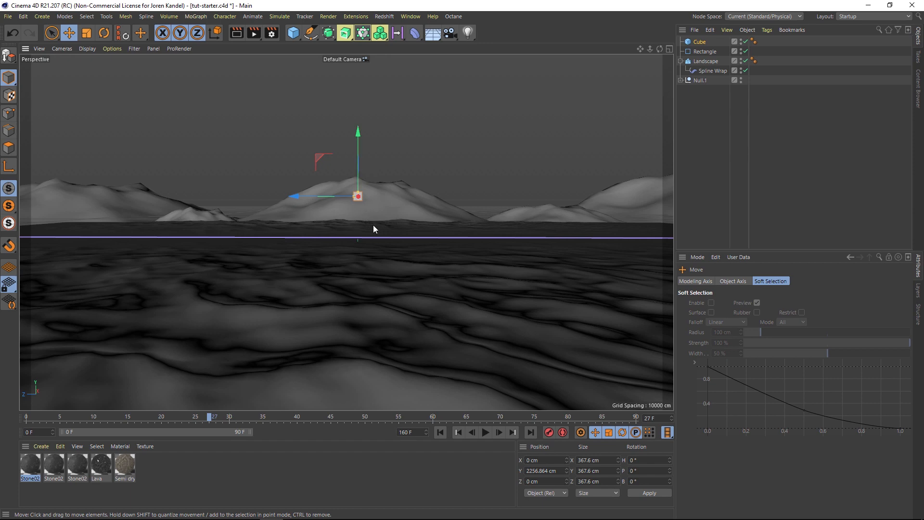
{"action": "left_click", "coordinate": [104, 35]}
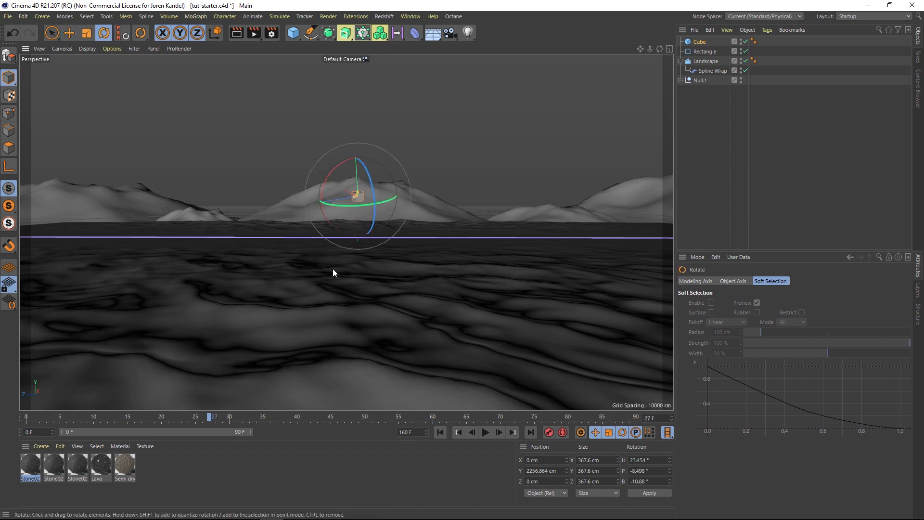
{"action": "mouse_move", "coordinate": [320, 232]}
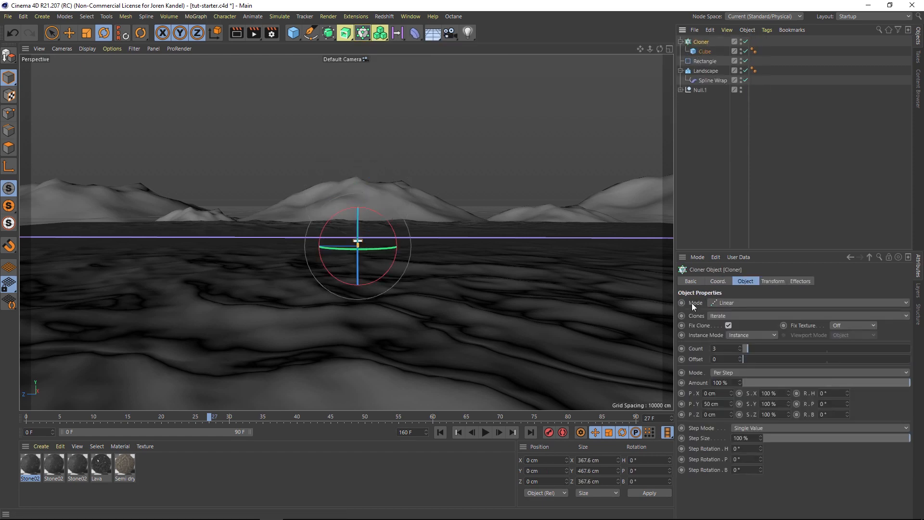
Set the Cloner to Object mode scattering 20 clones on the Landscape surface and preview a later frame
{"action": "left_click", "coordinate": [808, 302]}
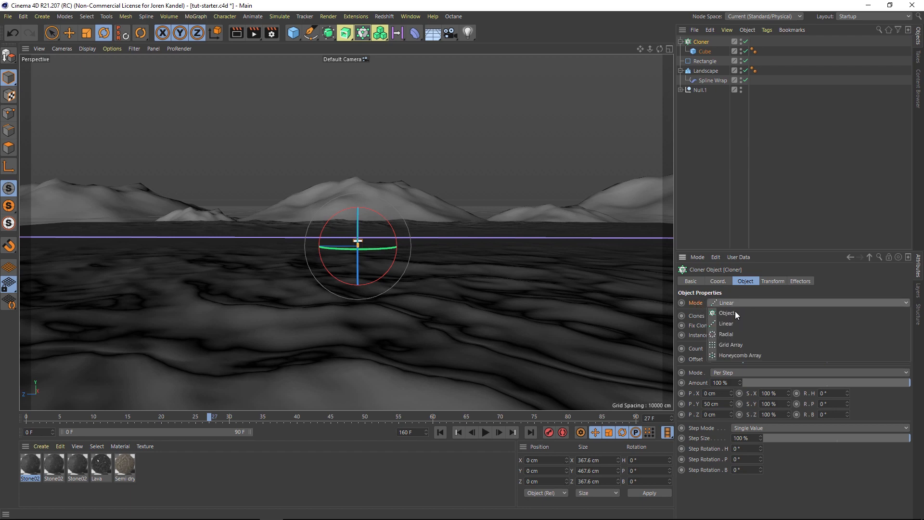
{"action": "left_click", "coordinate": [726, 313]}
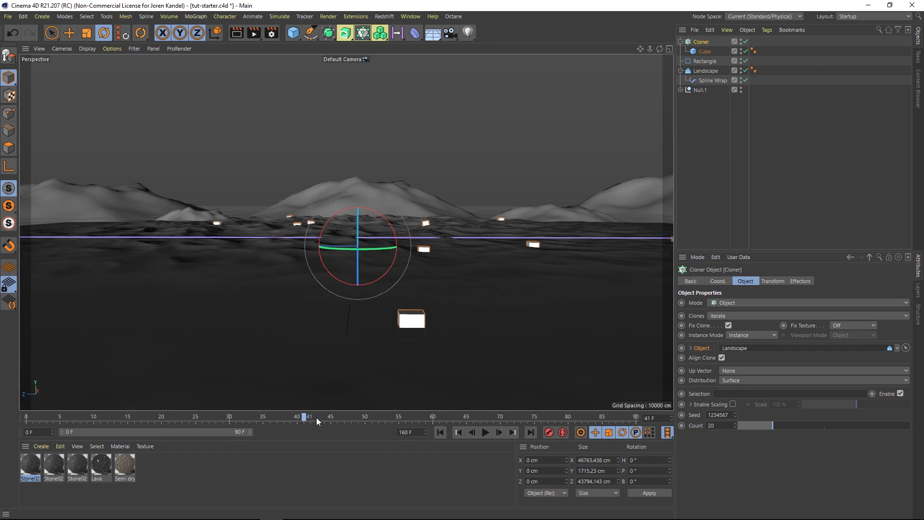
{"action": "left_click_drag", "start_coordinate": [308, 416], "coordinate": [296, 416]}
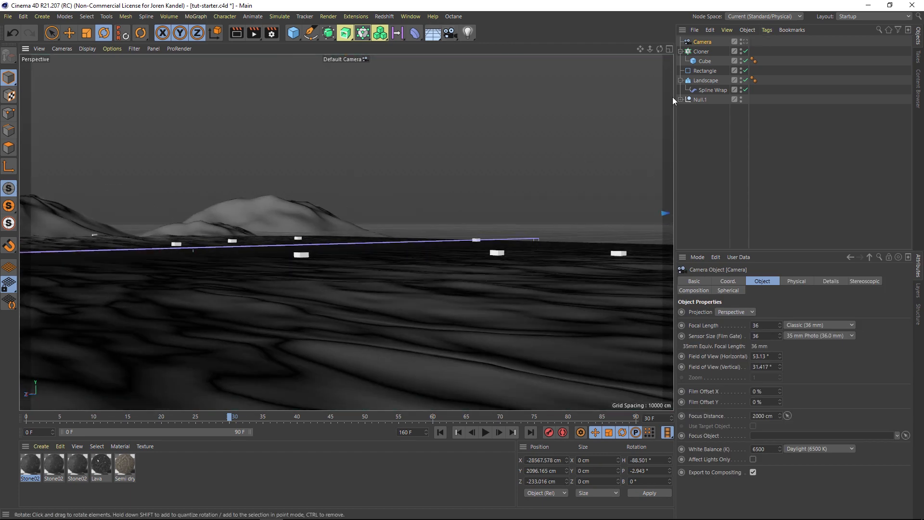
Deselect the new camera and orbit to a top-down view of the landscape
{"action": "left_click", "coordinate": [699, 99]}
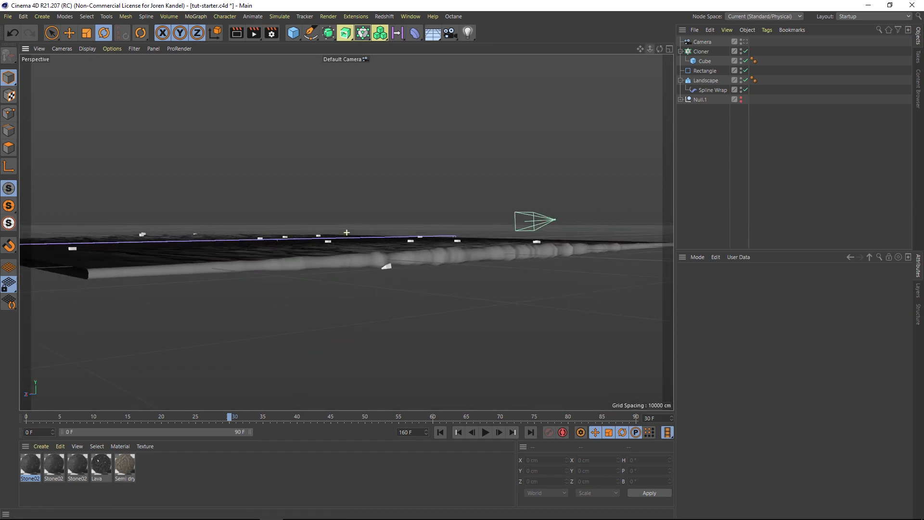
{"action": "left_click_drag", "start_coordinate": [353, 236], "coordinate": [494, 308]}
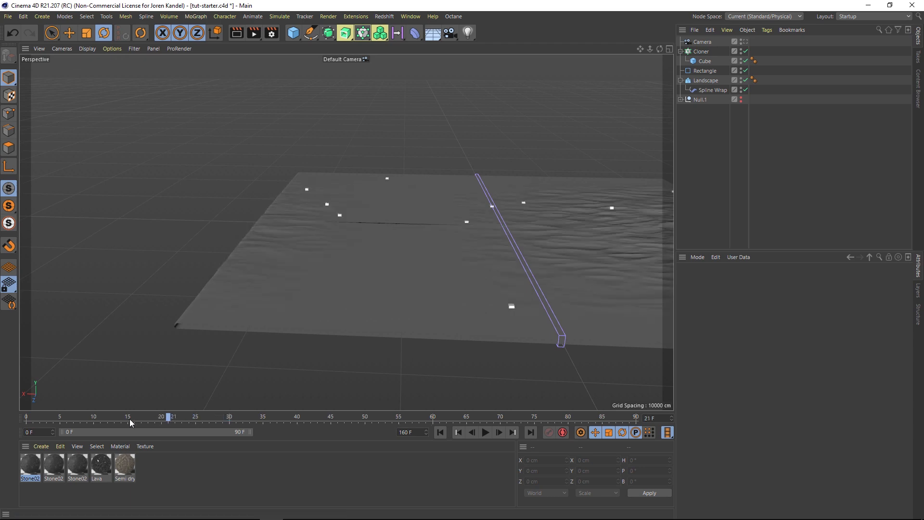
Scrub the timeline to watch the cube clones ride across the moving landscape
{"action": "left_click_drag", "start_coordinate": [171, 417], "coordinate": [160, 416]}
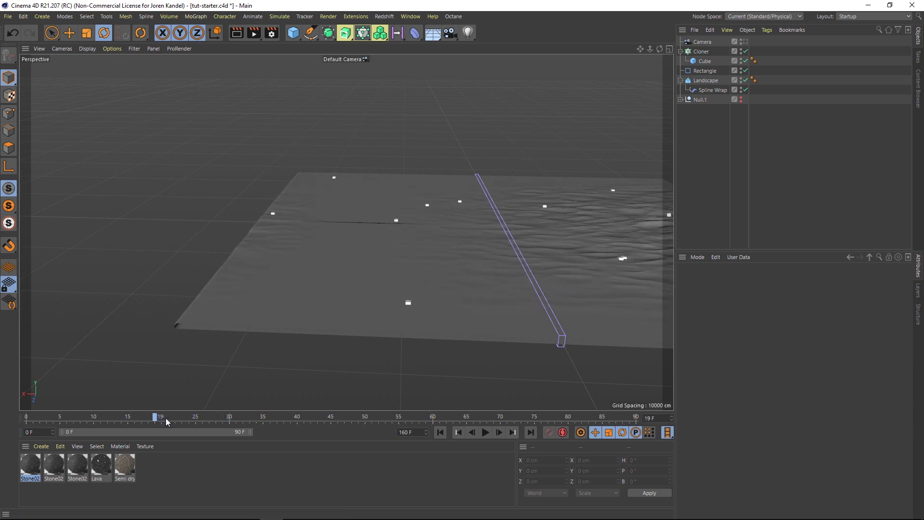
{"action": "left_click_drag", "start_coordinate": [160, 417], "coordinate": [208, 417]}
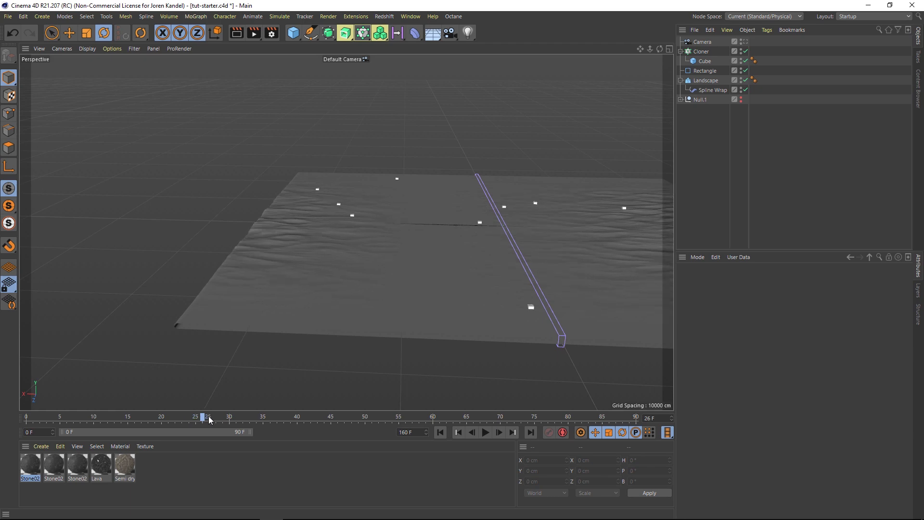
{"action": "left_click_drag", "start_coordinate": [208, 418], "coordinate": [259, 418]}
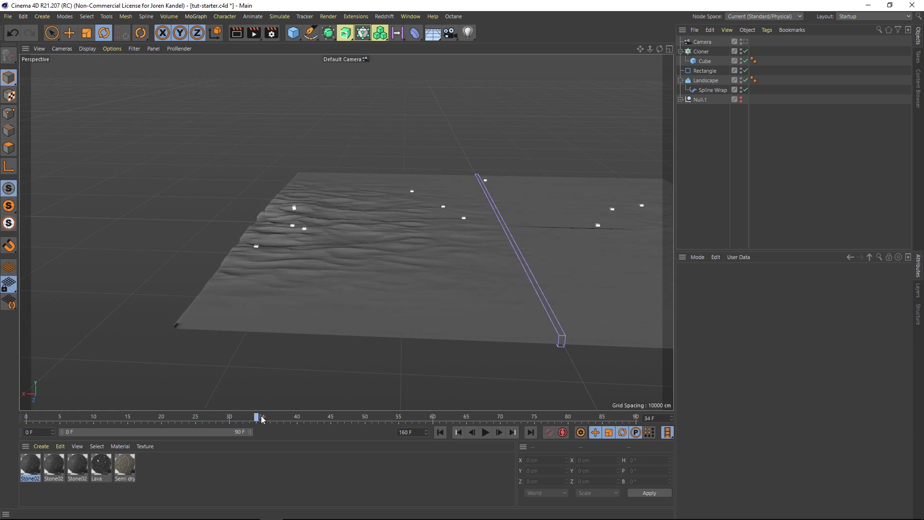
{"action": "left_click_drag", "start_coordinate": [261, 417], "coordinate": [309, 416]}
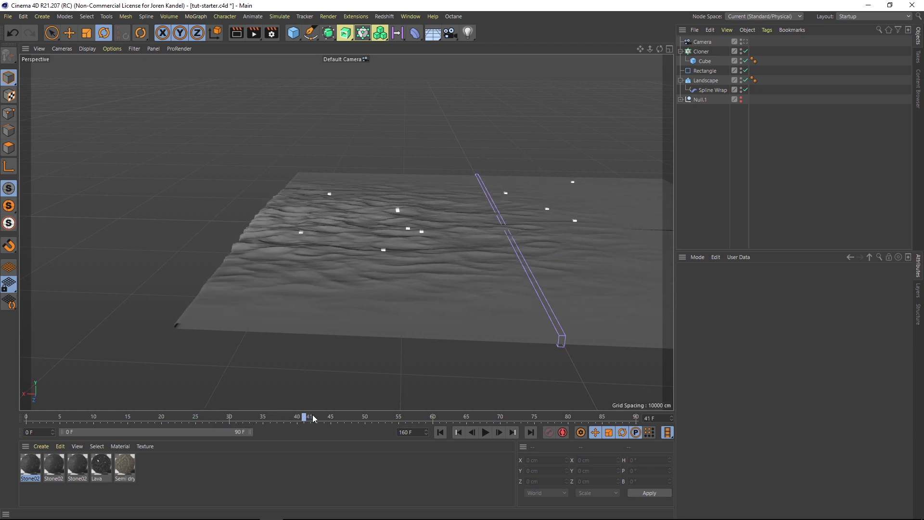
{"action": "left_click_drag", "start_coordinate": [305, 416], "coordinate": [177, 417]}
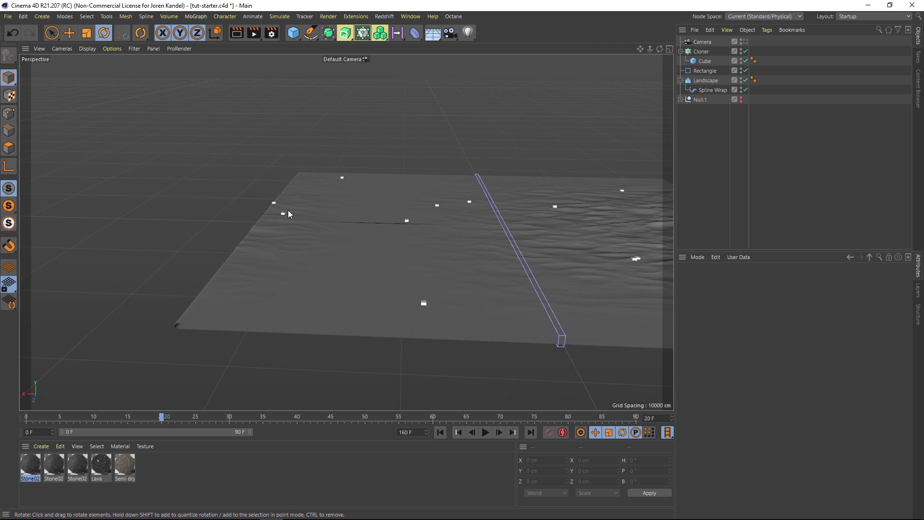
{"action": "mouse_move", "coordinate": [327, 184]}
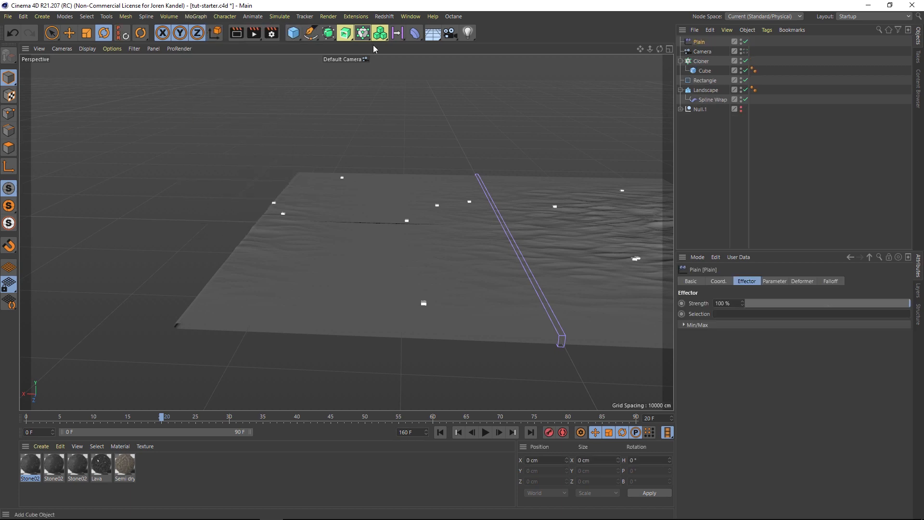
Add a Plain effector to the Cloner with a Box Field stretched about 51439 cm along the landscape
{"action": "left_click", "coordinate": [704, 61]}
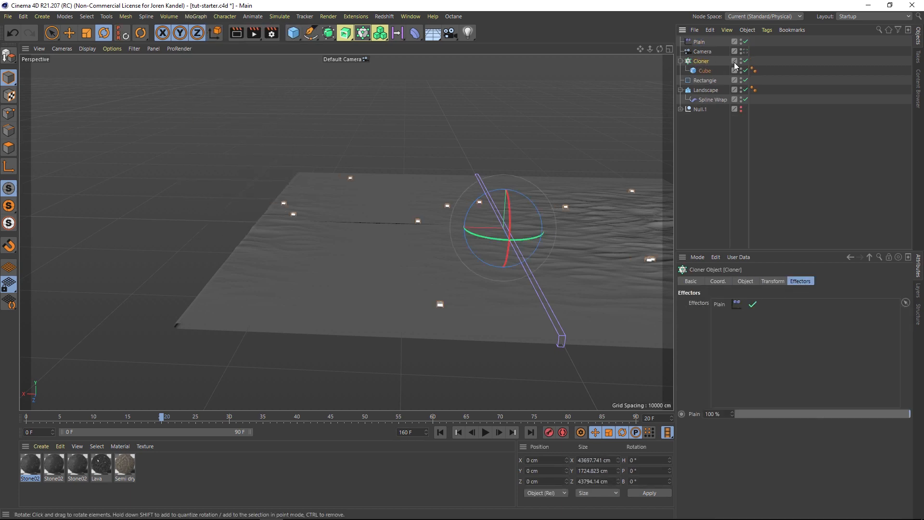
{"action": "left_click", "coordinate": [699, 42]}
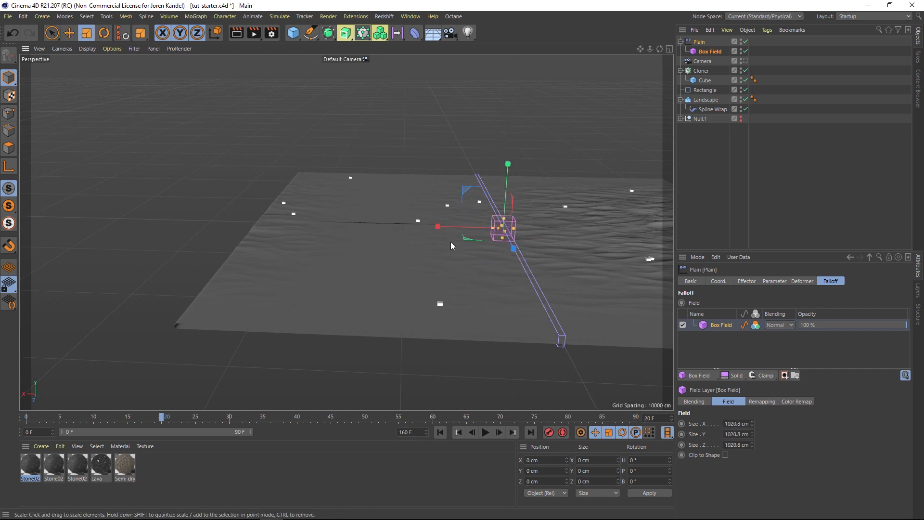
{"action": "left_click_drag", "start_coordinate": [502, 225], "coordinate": [513, 248]}
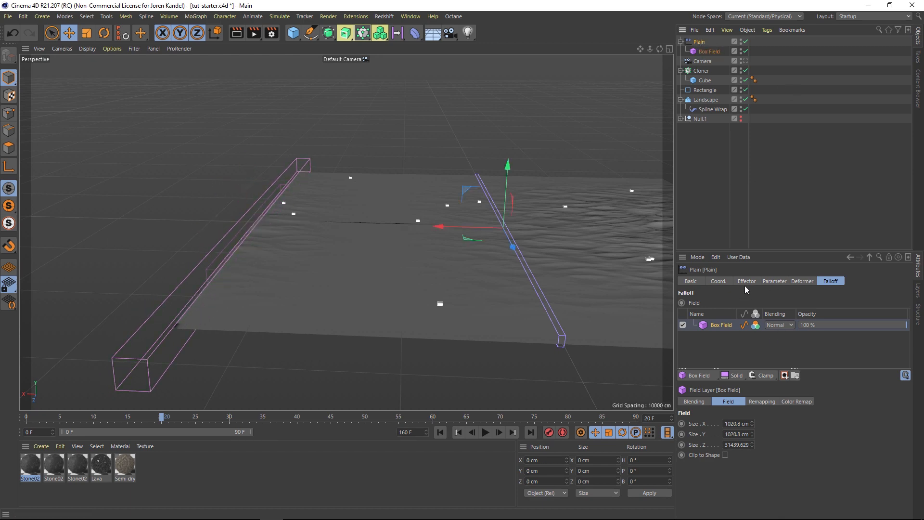
Switch Plain's parameters from Position to Uniform Scale of -1 and shift its Box Field sideways
{"action": "left_click", "coordinate": [774, 281]}
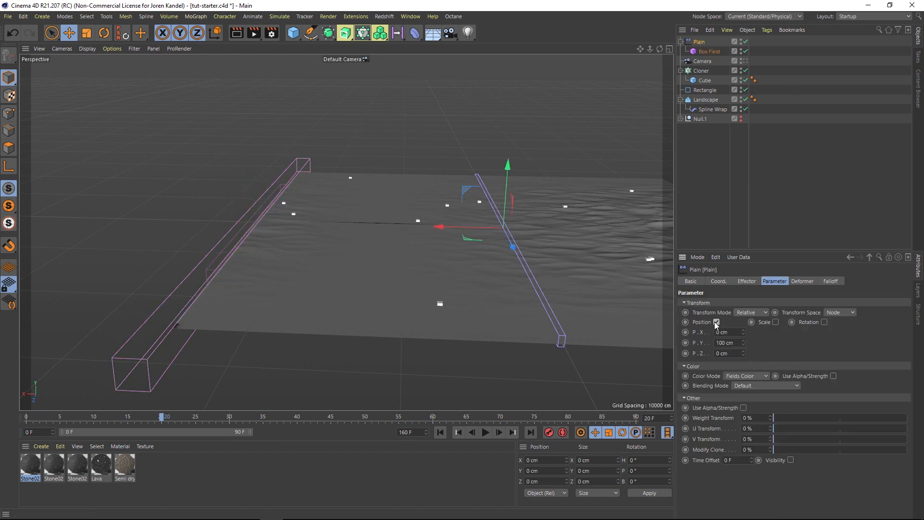
{"action": "left_click", "coordinate": [779, 321]}
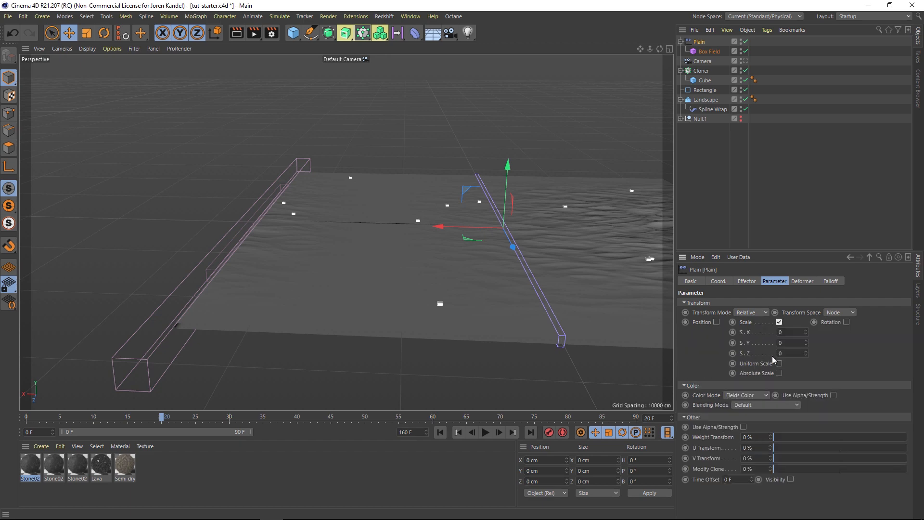
{"action": "left_click", "coordinate": [778, 364]}
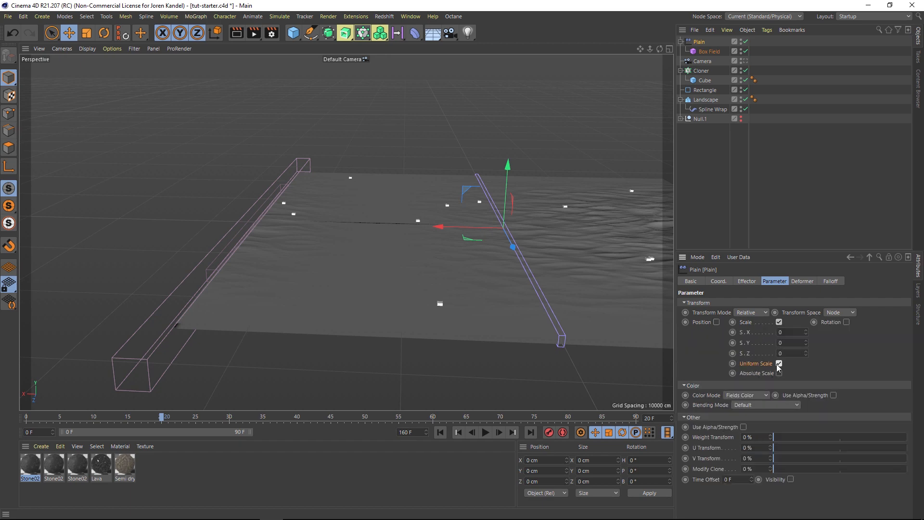
{"action": "left_click", "coordinate": [778, 363]}
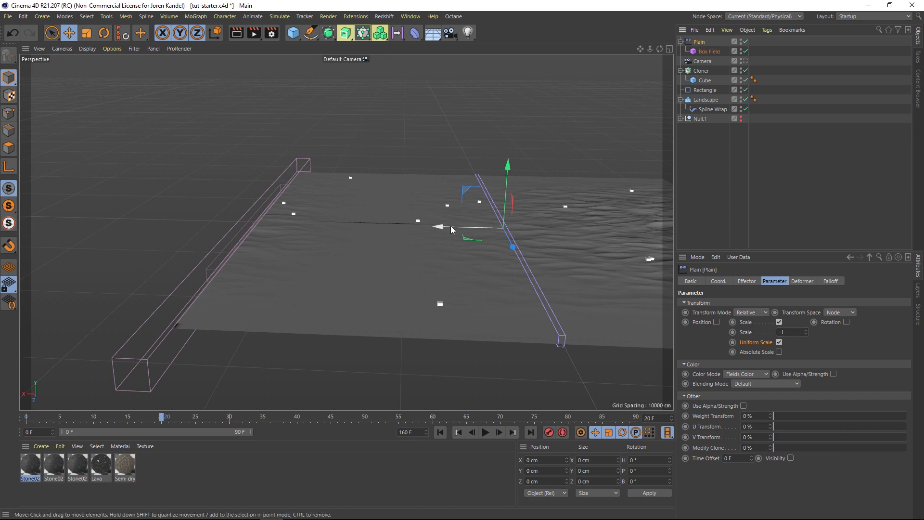
{"action": "left_click_drag", "start_coordinate": [436, 227], "coordinate": [472, 230]}
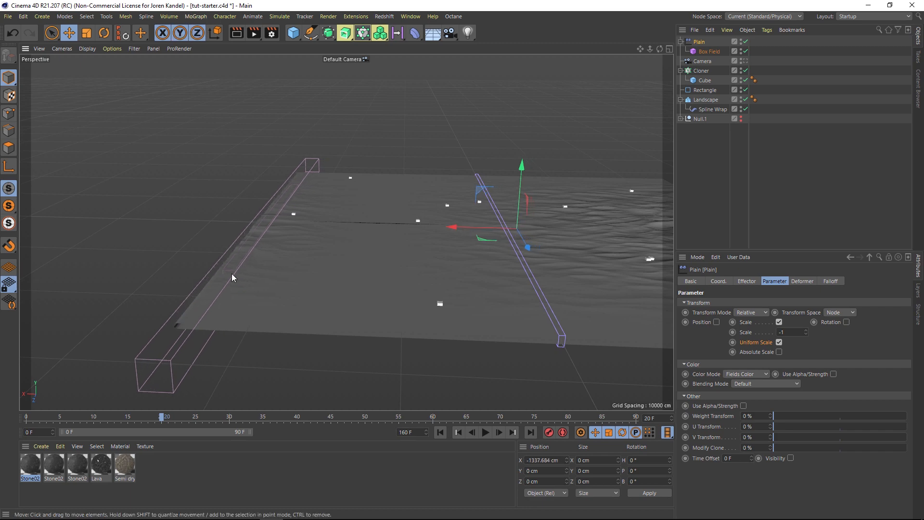
{"action": "left_click", "coordinate": [708, 51]}
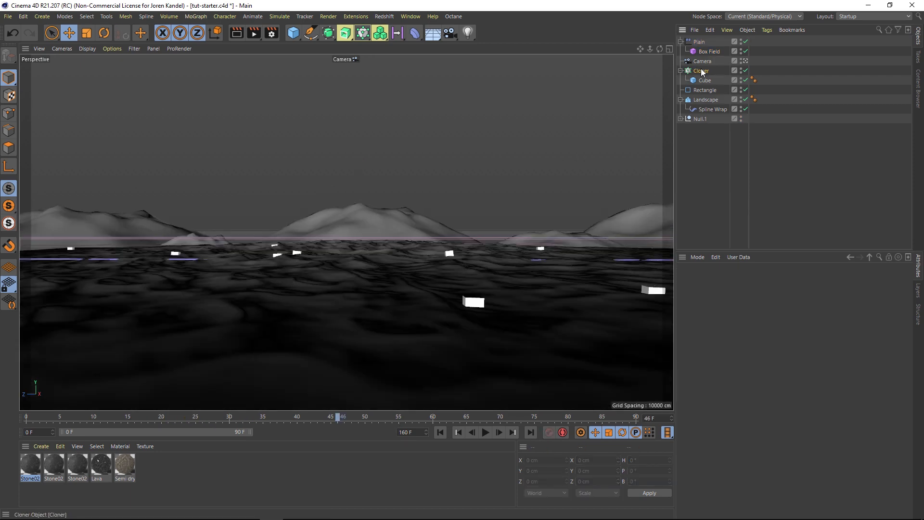
Add a Random effector to the Cloner rotating clones by 90° in heading, pitch and bank
{"action": "left_click", "coordinate": [701, 70]}
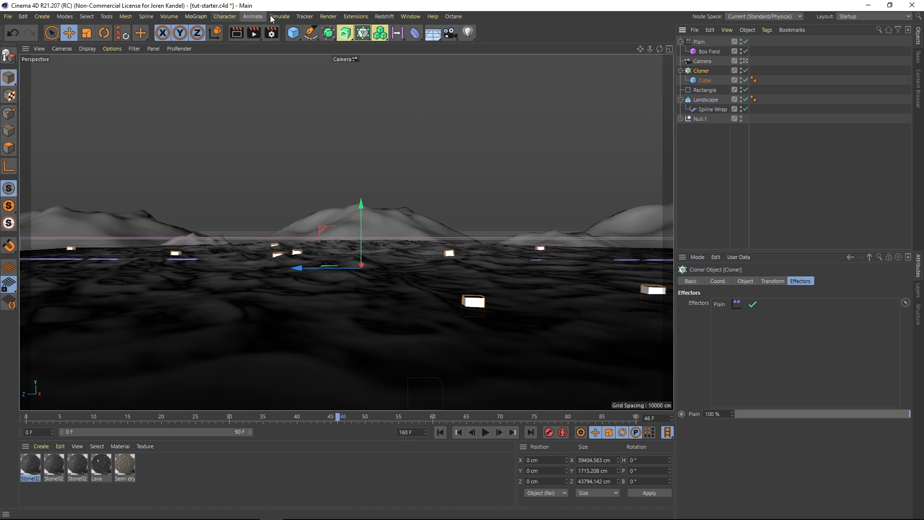
{"action": "left_click", "coordinate": [197, 15]}
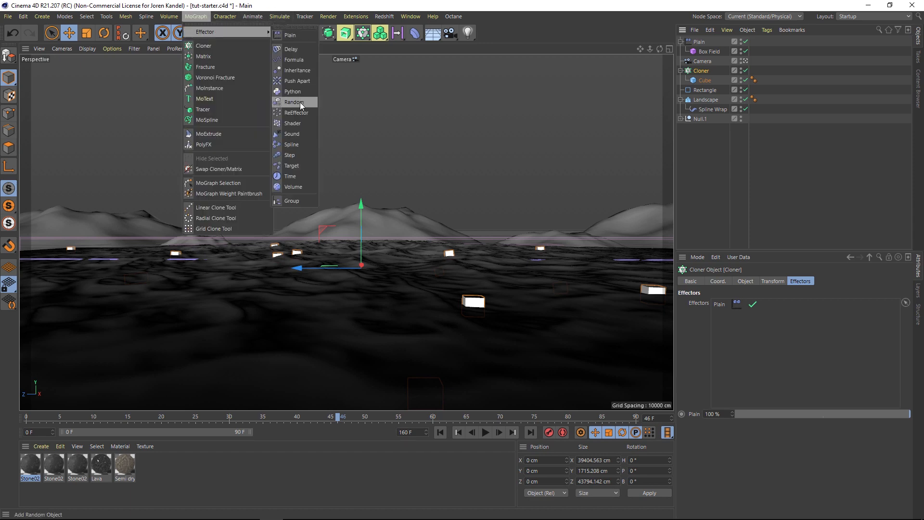
{"action": "left_click", "coordinate": [293, 102]}
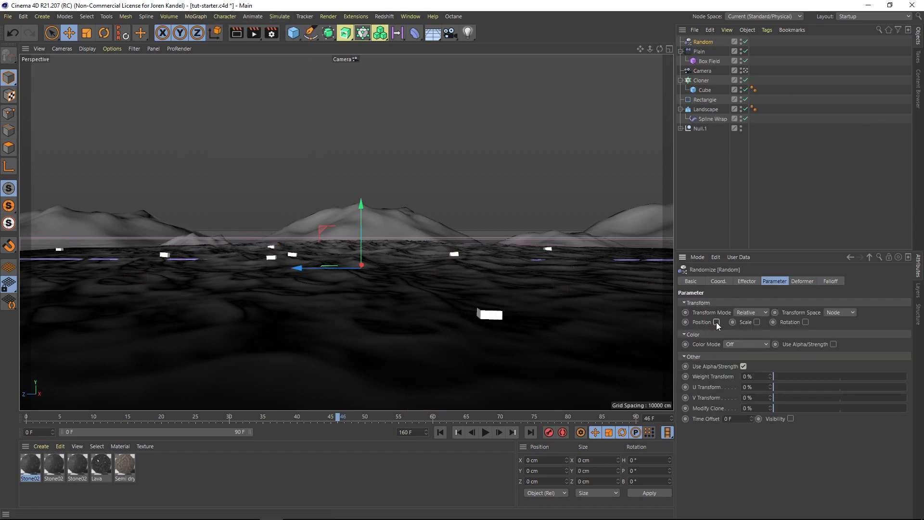
{"action": "left_click", "coordinate": [805, 322]}
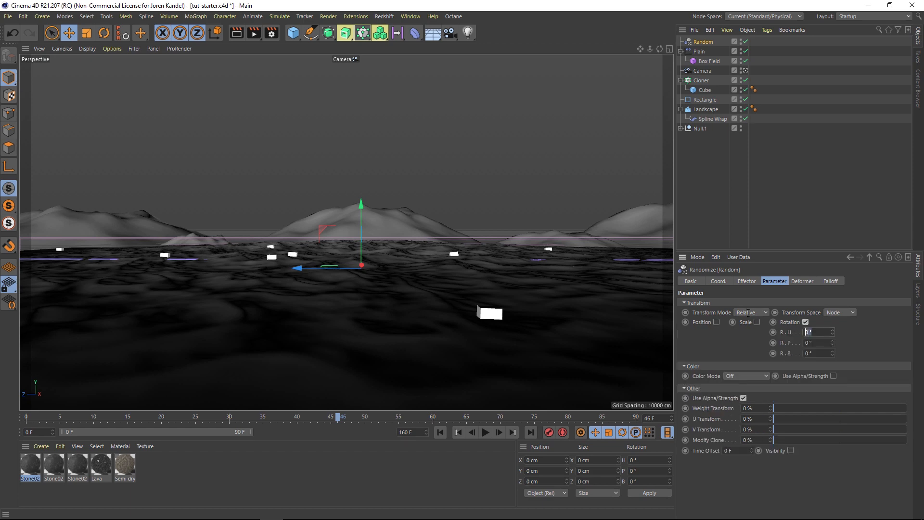
{"action": "type", "text": "90"}
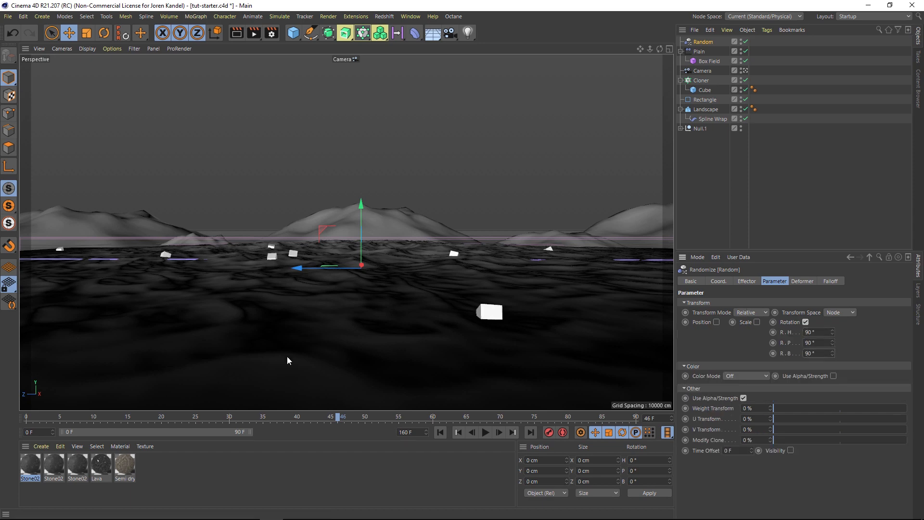
{"action": "left_click_drag", "start_coordinate": [340, 416], "coordinate": [213, 416]}
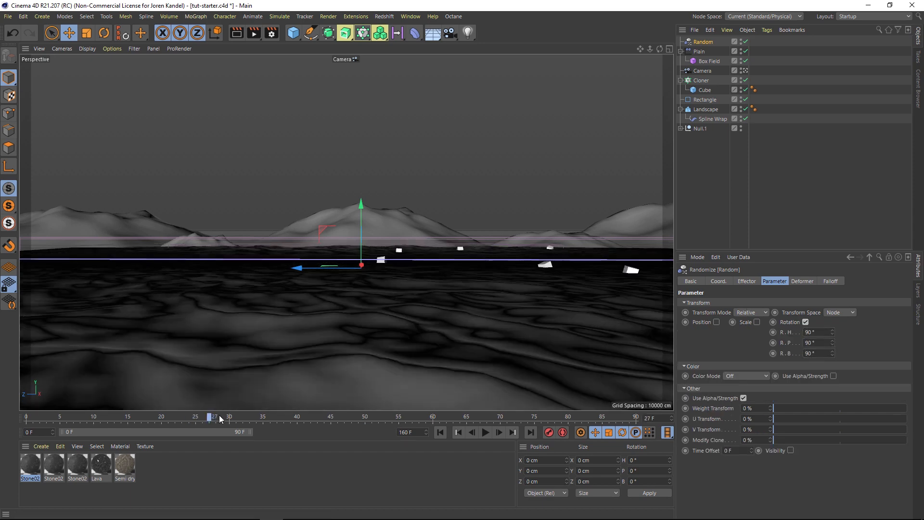